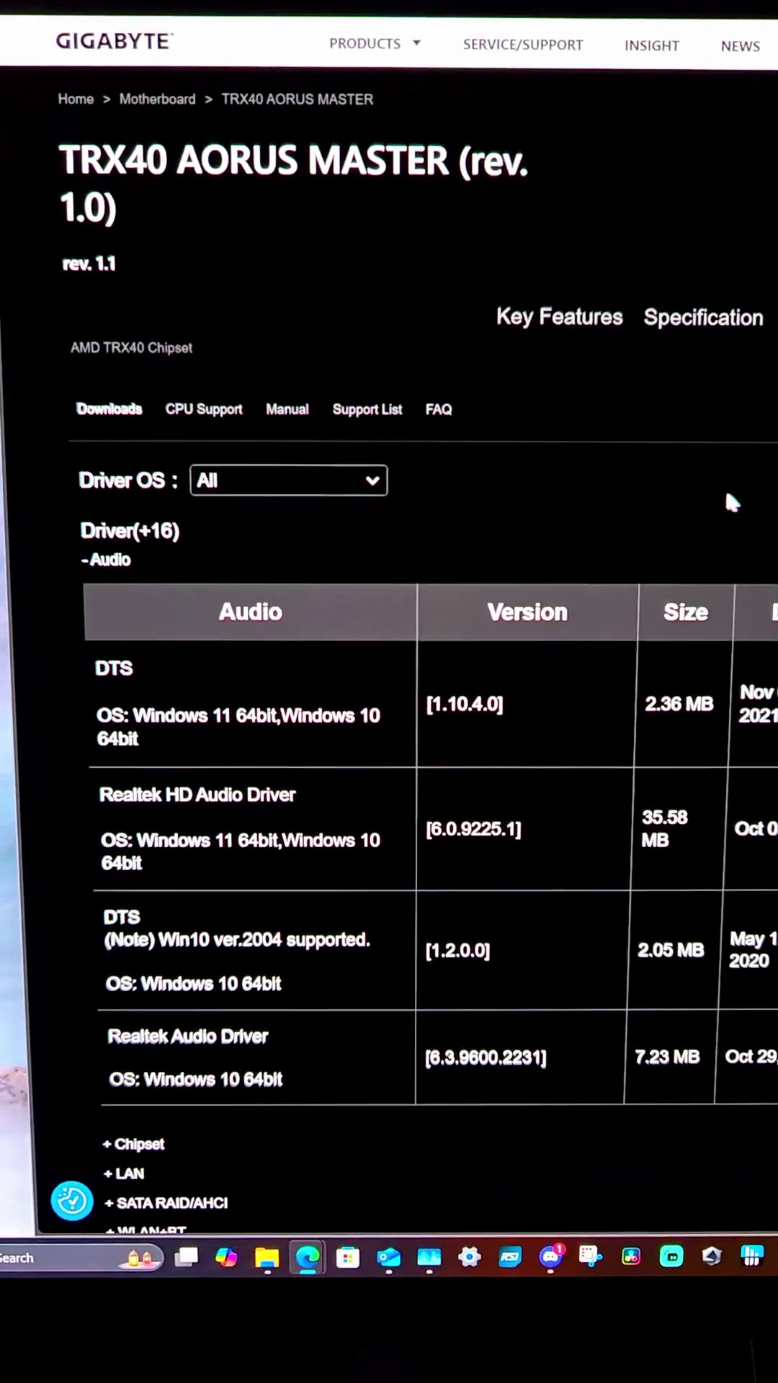
pyautogui.scroll(-3)
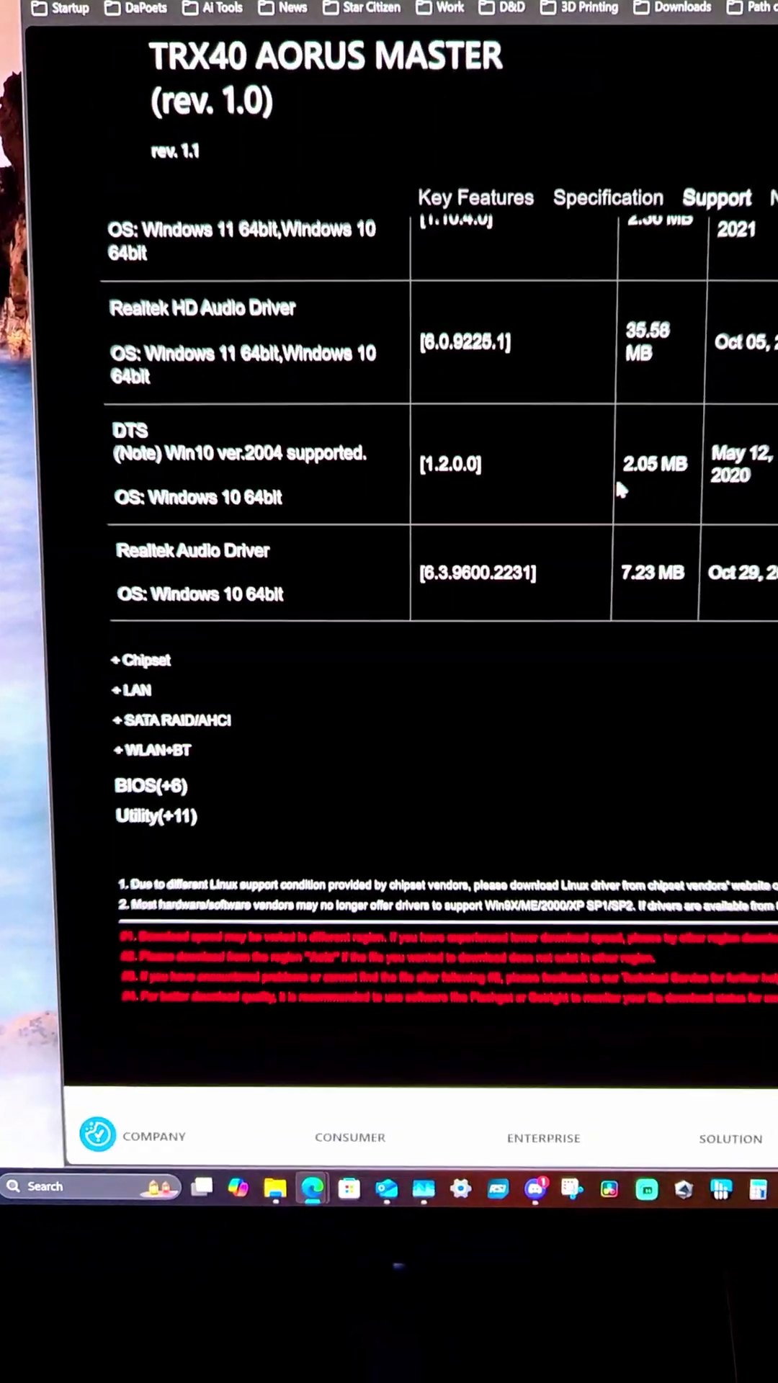